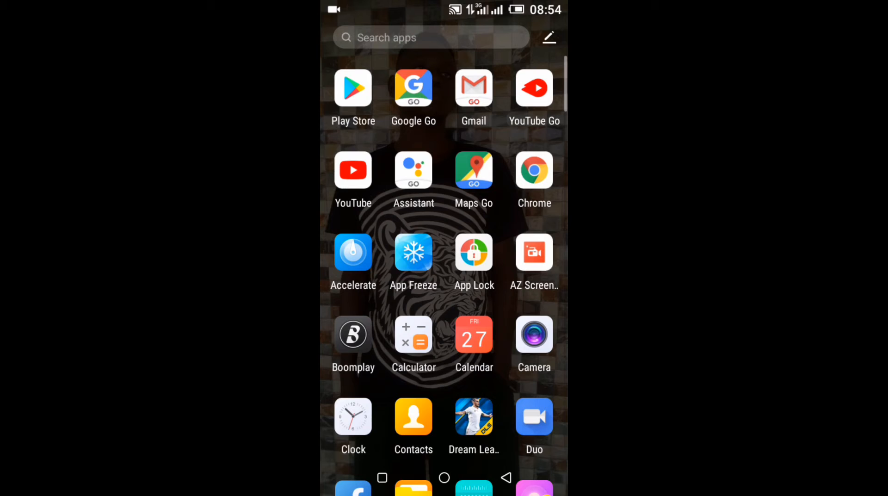
Check online for a system update from the System update page, finding a 150.9 MB update
{"action": "scroll", "scroll_direction": "down", "scroll_amount": 3}
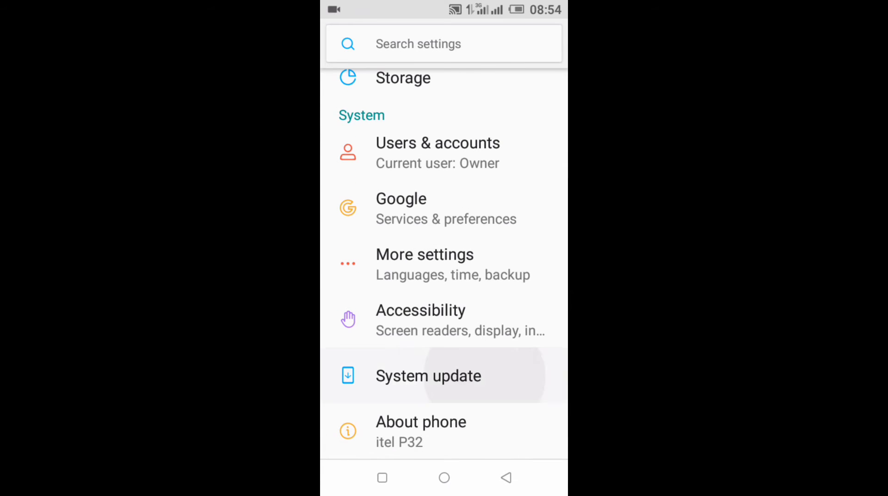
{"action": "left_click", "coordinate": [429, 375]}
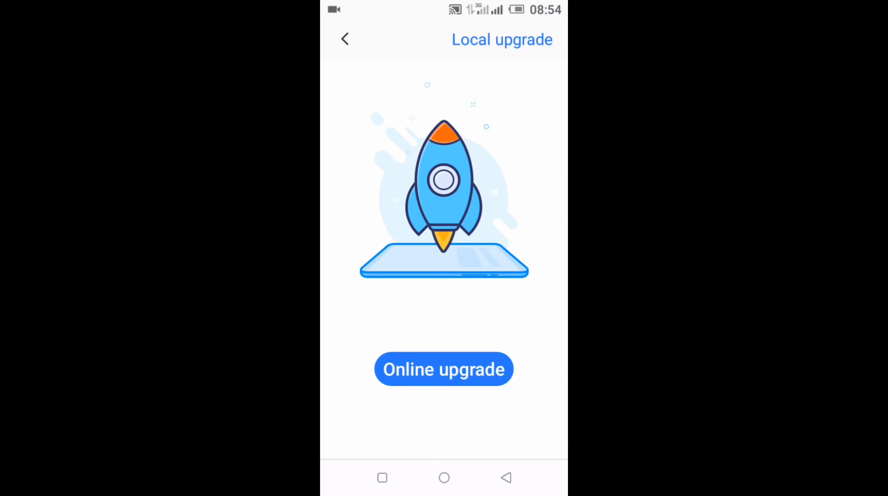
{"action": "left_click", "coordinate": [444, 369]}
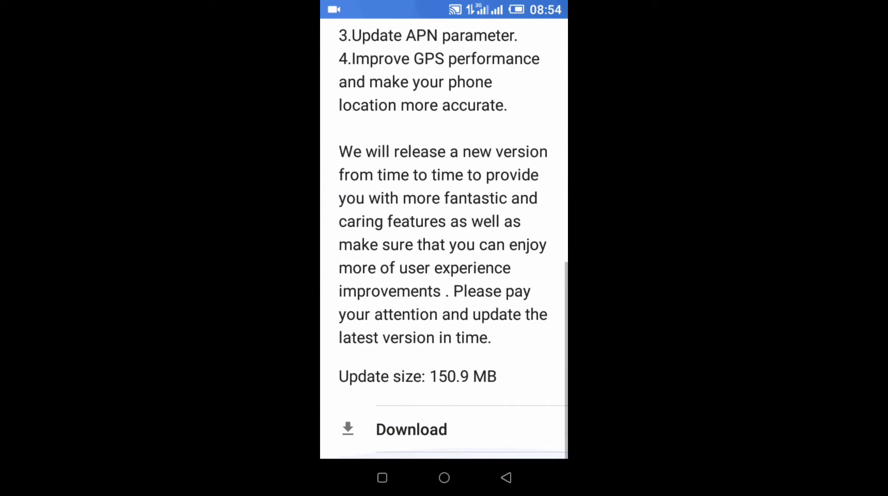
Start and resume the 150.9 MB update download, then return to the app list
{"action": "left_click", "coordinate": [411, 428]}
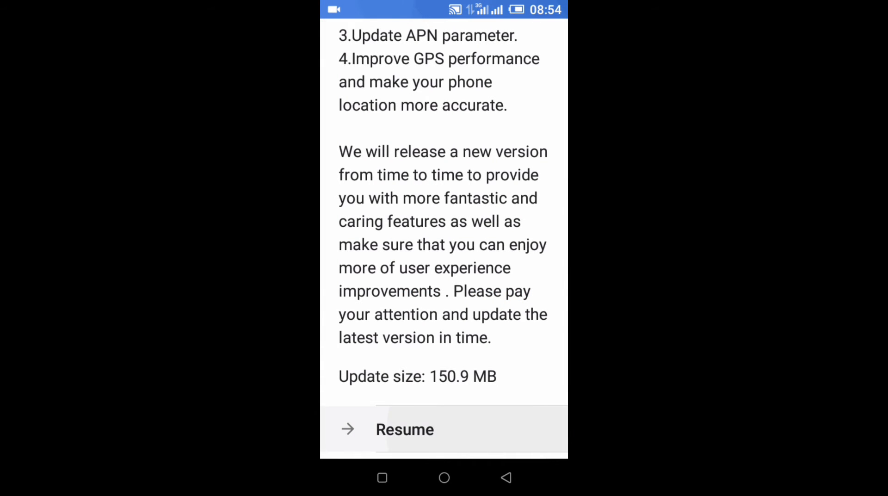
{"action": "left_click", "coordinate": [405, 429]}
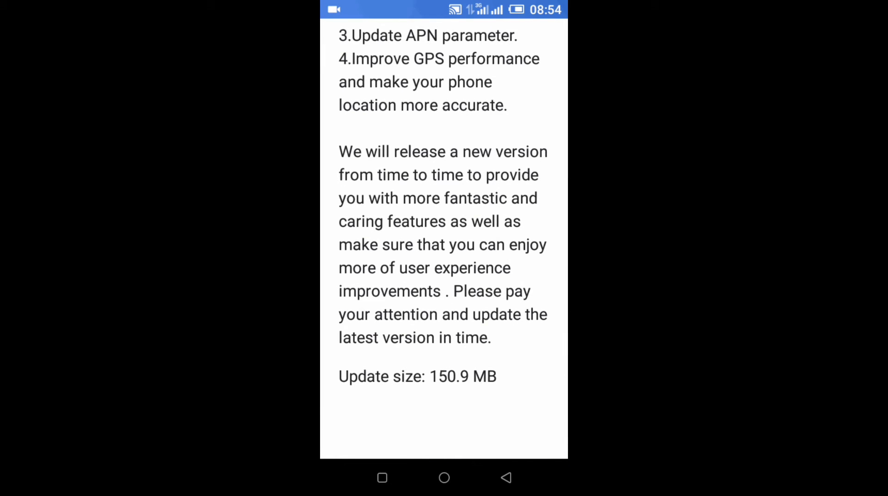
{"action": "left_click", "coordinate": [444, 478]}
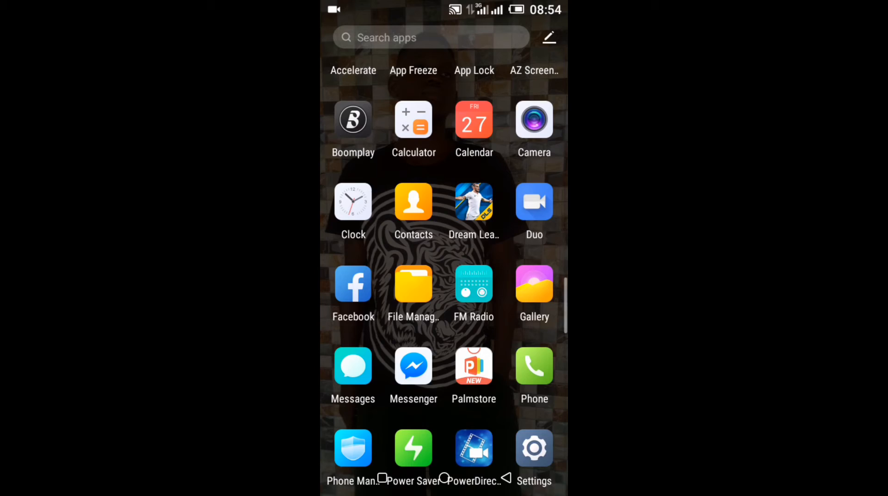
{"action": "left_click", "coordinate": [444, 478]}
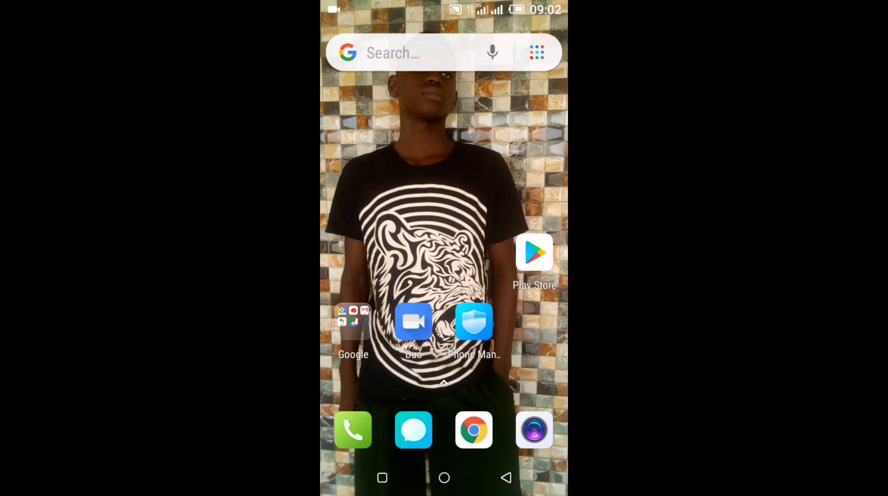
{"action": "left_click", "coordinate": [397, 53]}
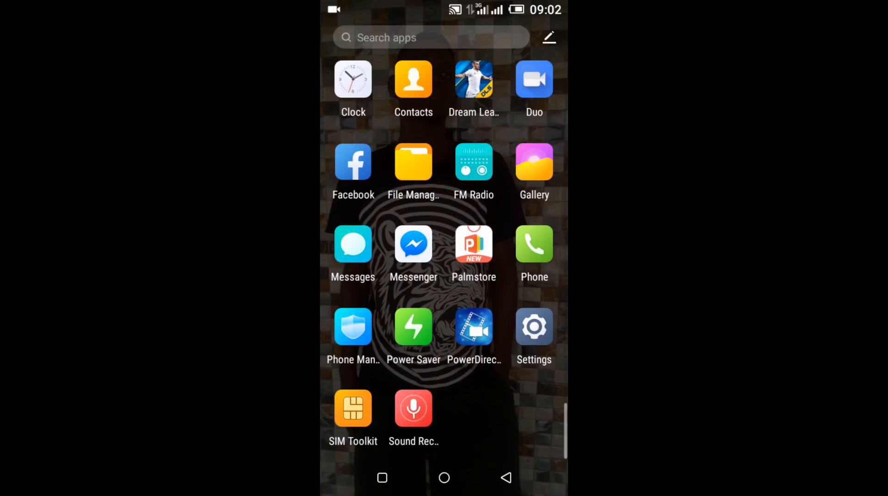
Launch Settings and look inside the More settings group, then return to the main list
{"action": "left_click", "coordinate": [533, 325]}
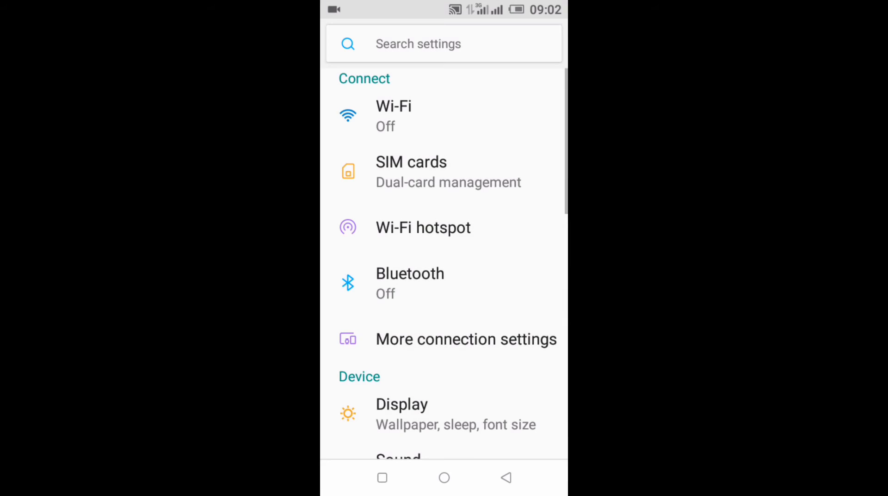
{"action": "scroll", "scroll_direction": "down", "scroll_amount": 3}
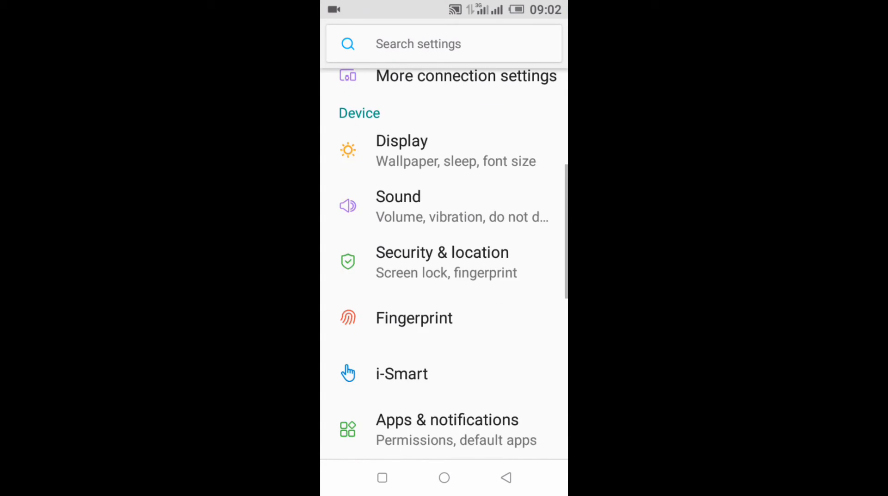
{"action": "scroll", "scroll_direction": "down", "scroll_amount": 3}
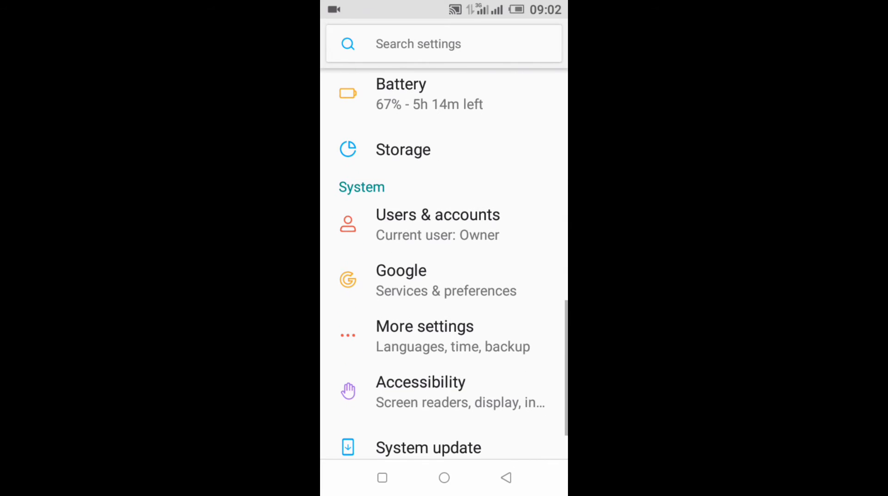
{"action": "left_click", "coordinate": [424, 325]}
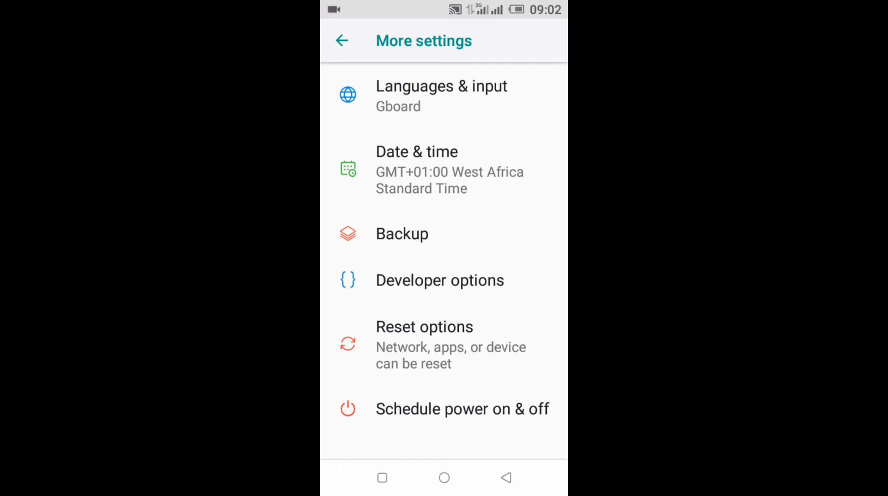
{"action": "left_click", "coordinate": [341, 40]}
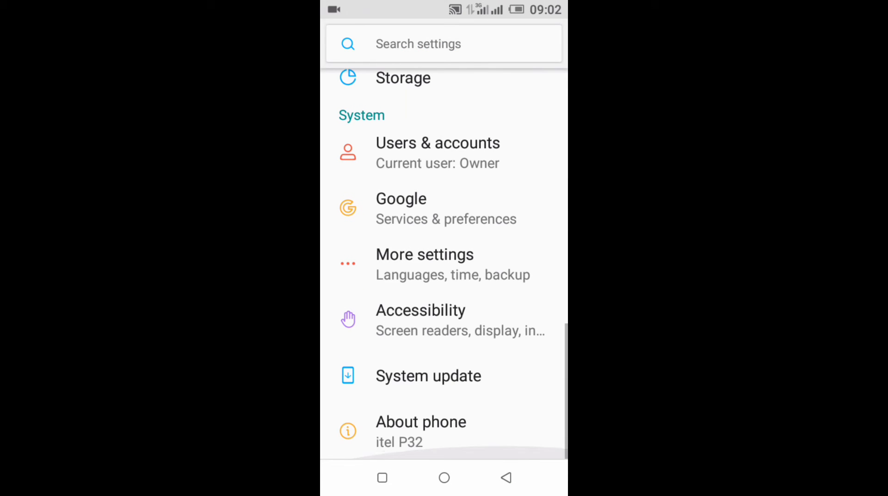
Tap Build number in About phone to confirm developer mode, then reopen More settings
{"action": "left_click", "coordinate": [421, 421]}
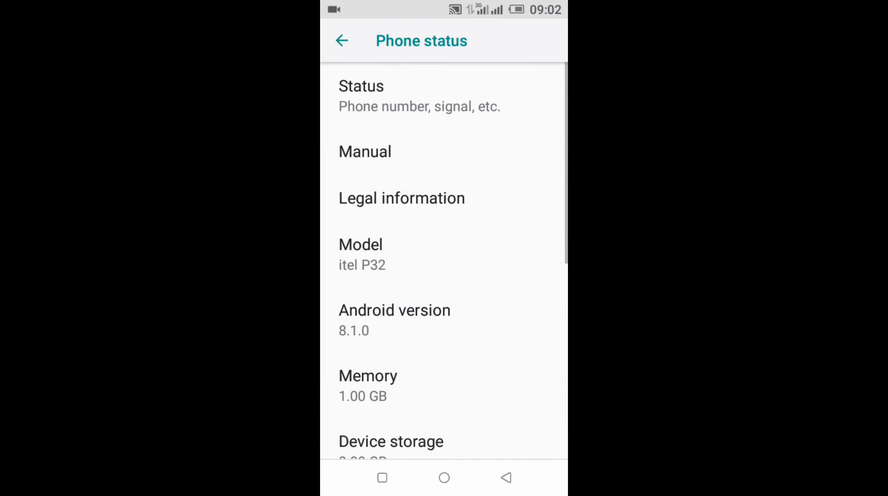
{"action": "scroll", "scroll_direction": "down", "scroll_amount": 3}
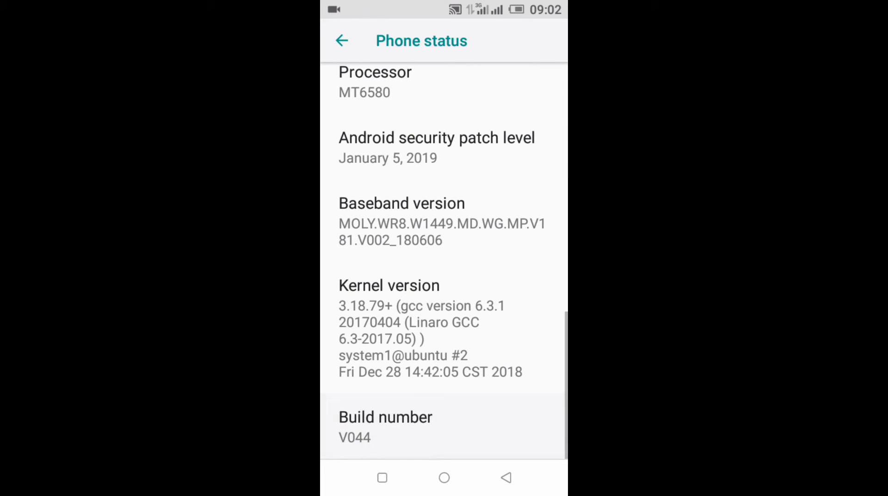
{"action": "left_click", "coordinate": [476, 425]}
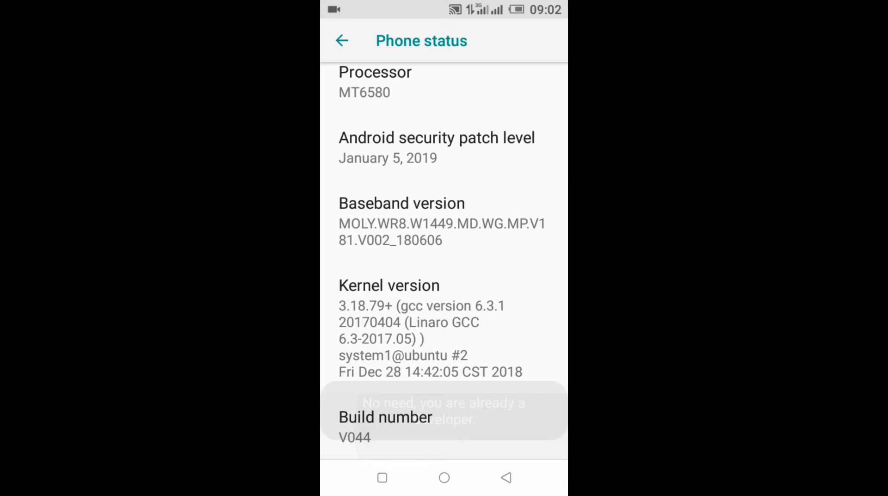
{"action": "left_click", "coordinate": [385, 425]}
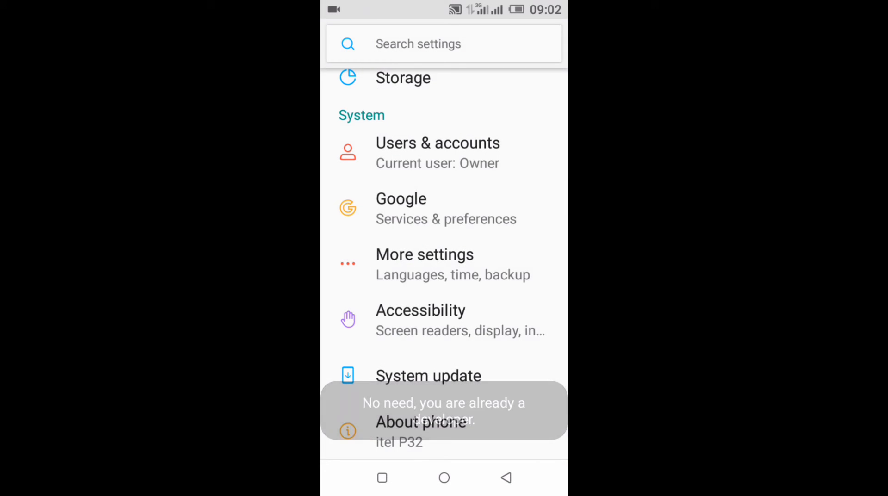
{"action": "left_click", "coordinate": [424, 254]}
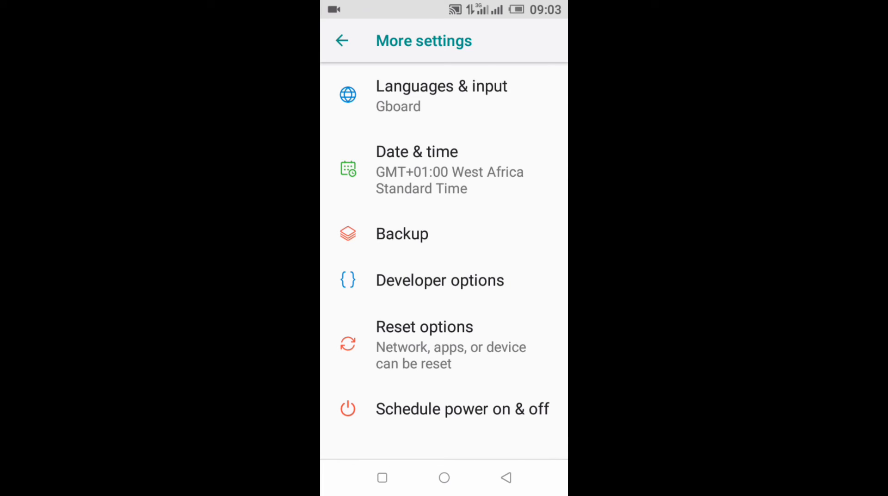
Enter Developer options and open the Background check list in the Apps section
{"action": "left_click", "coordinate": [440, 279]}
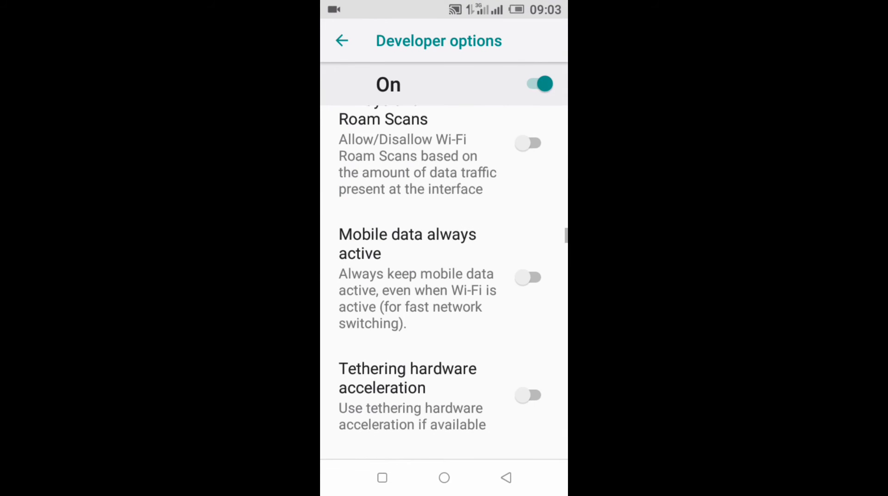
{"action": "scroll", "scroll_direction": "down", "scroll_amount": 3}
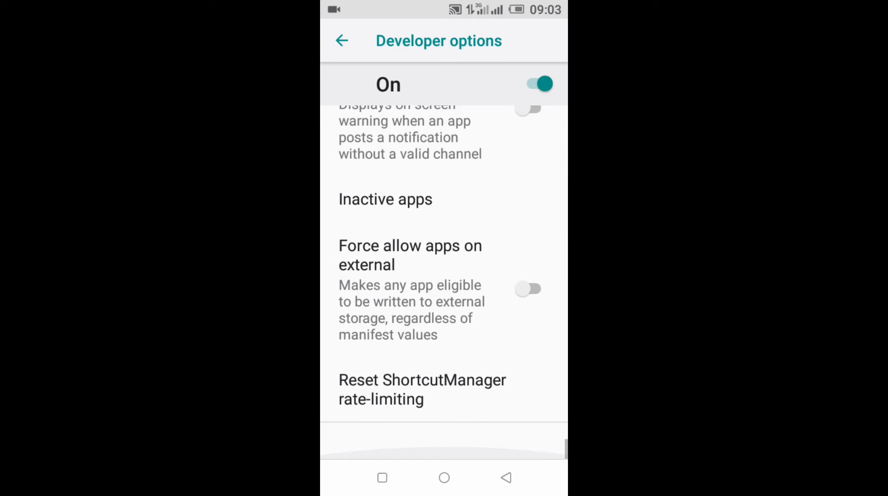
{"action": "scroll", "scroll_direction": "down", "scroll_amount": 3}
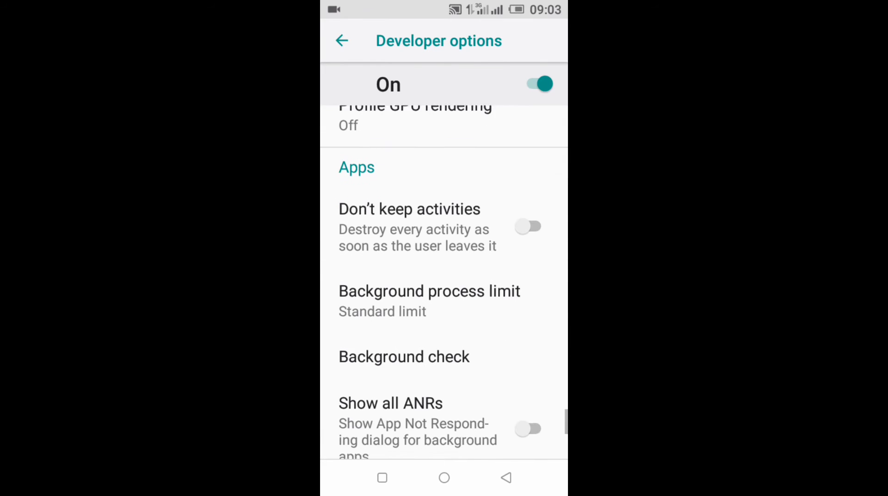
{"action": "scroll", "scroll_direction": "down", "scroll_amount": 3}
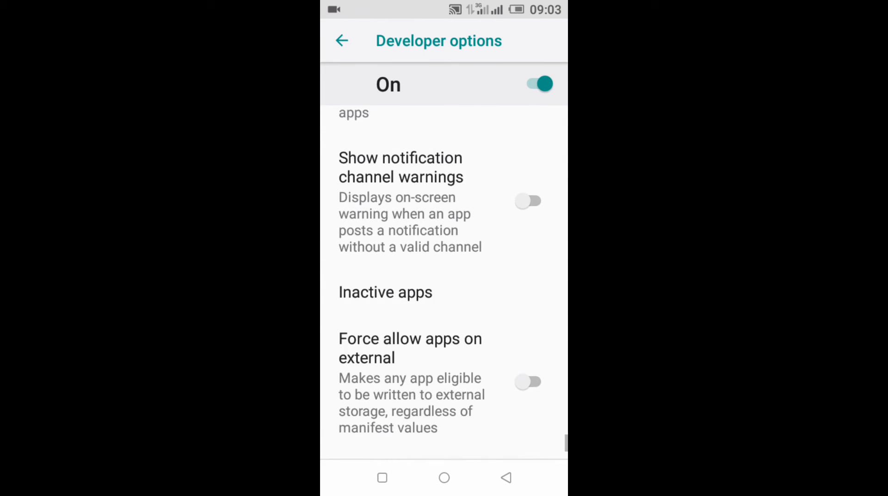
{"action": "scroll", "scroll_direction": "up", "scroll_amount": 3}
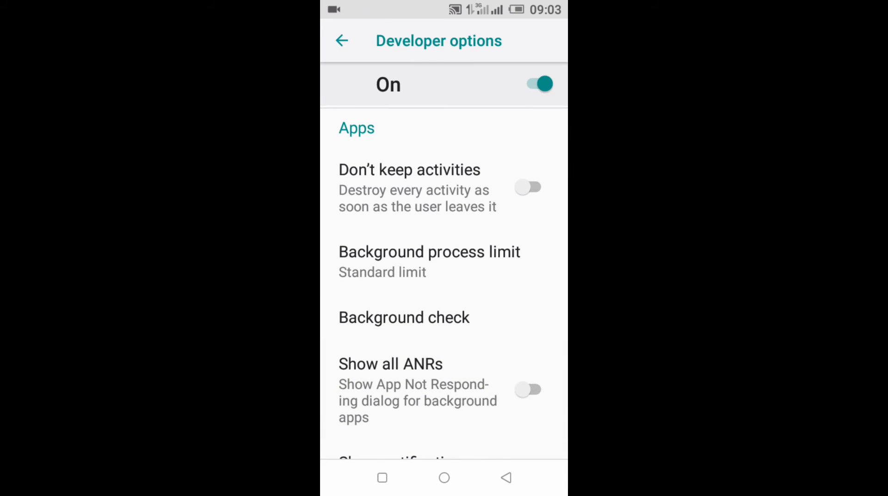
{"action": "left_click", "coordinate": [403, 317]}
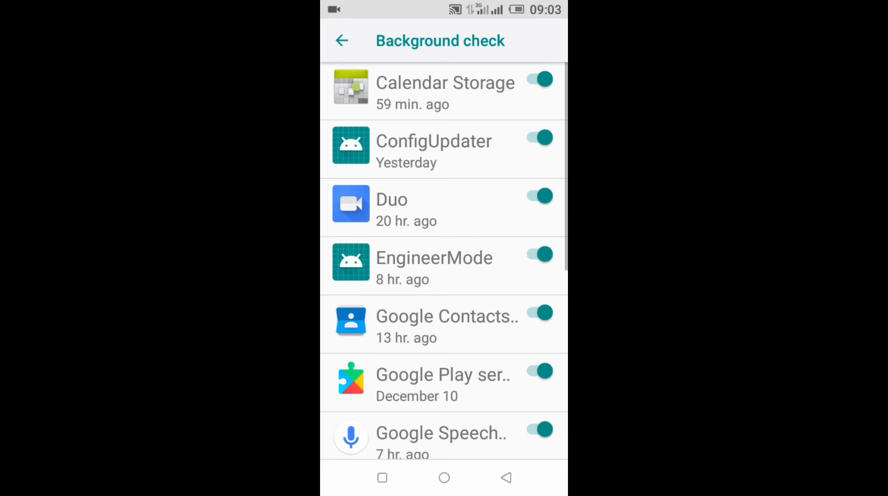
Turn off the Background check toggle for Duo and go back to Developer options
{"action": "scroll", "scroll_direction": "up", "scroll_amount": 3}
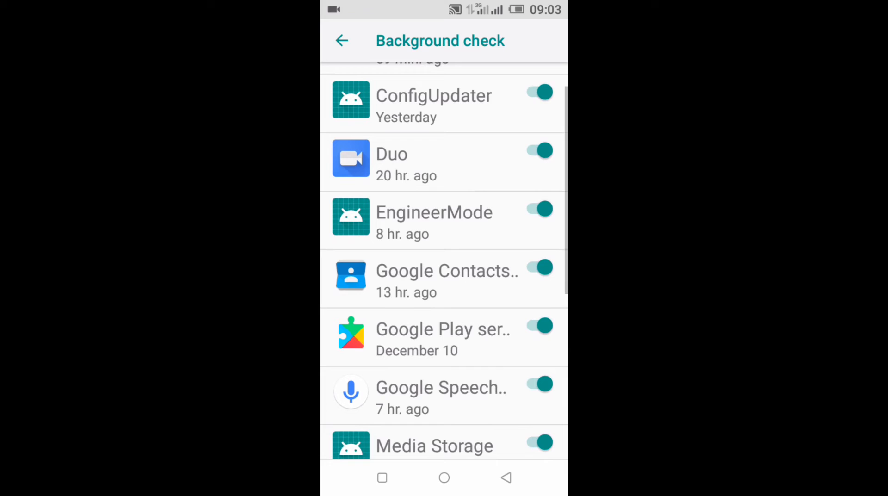
{"action": "scroll", "scroll_direction": "down", "scroll_amount": 3}
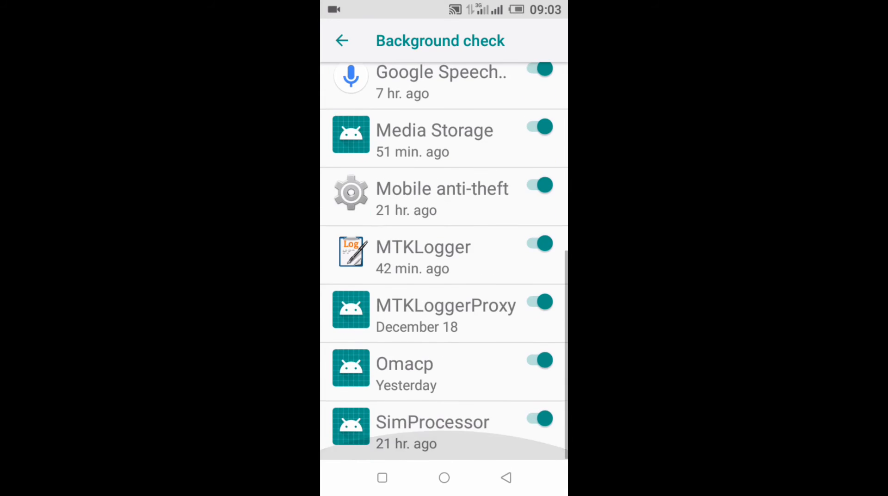
{"action": "scroll", "scroll_direction": "up", "scroll_amount": 3}
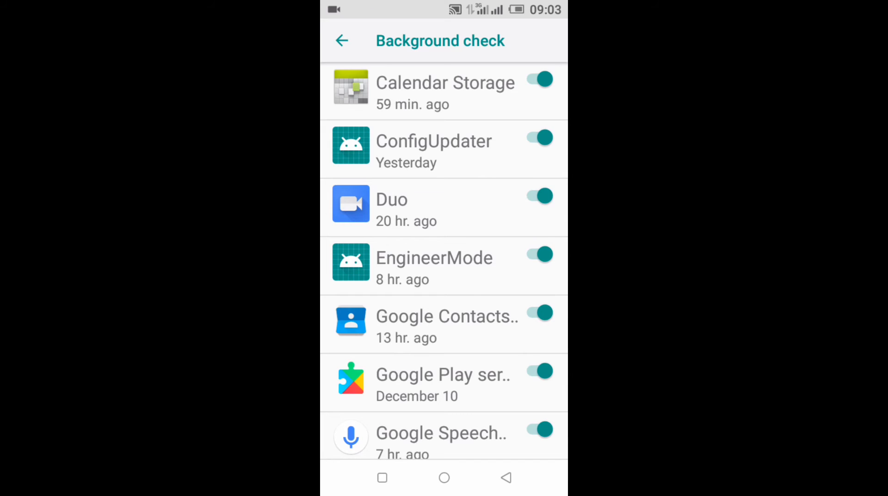
{"action": "left_click", "coordinate": [538, 195]}
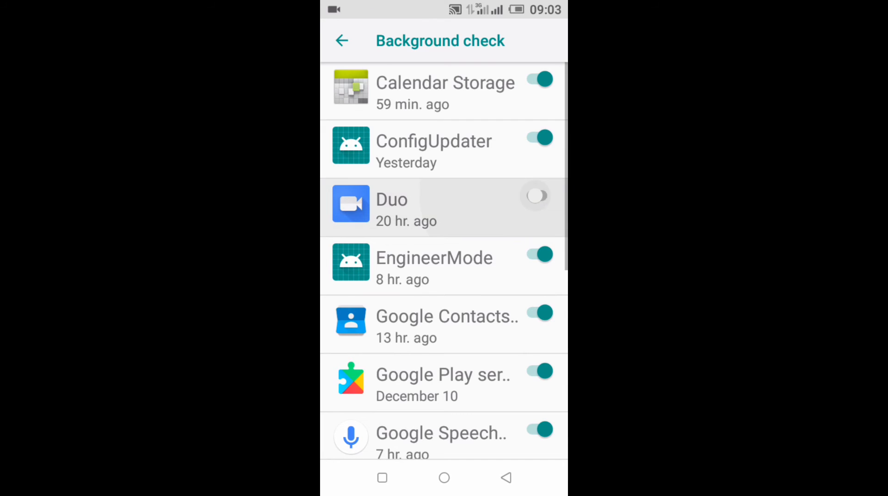
{"action": "scroll", "scroll_direction": "down", "scroll_amount": 3}
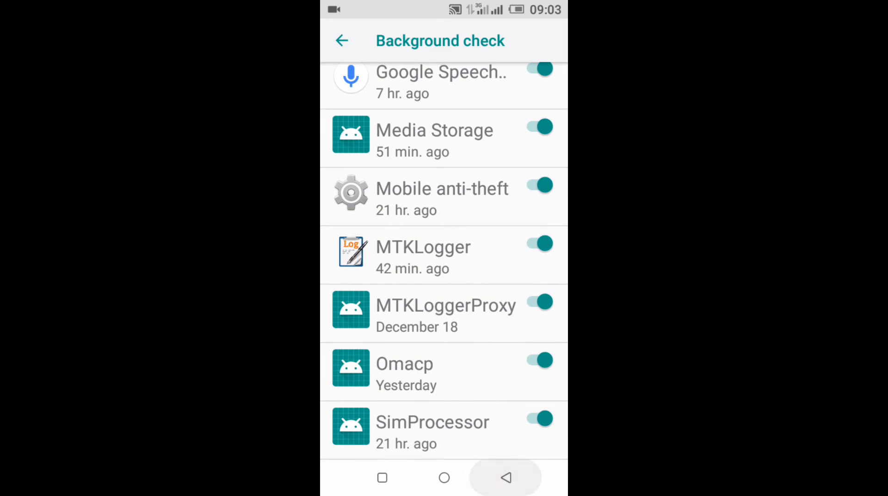
{"action": "left_click", "coordinate": [341, 40]}
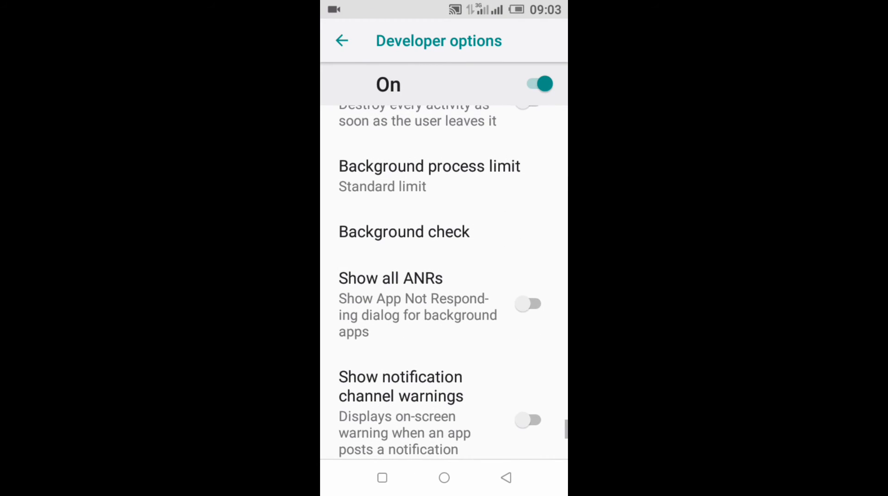
Leave Developer options and return to the launcher's full app list
{"action": "left_click", "coordinate": [429, 174]}
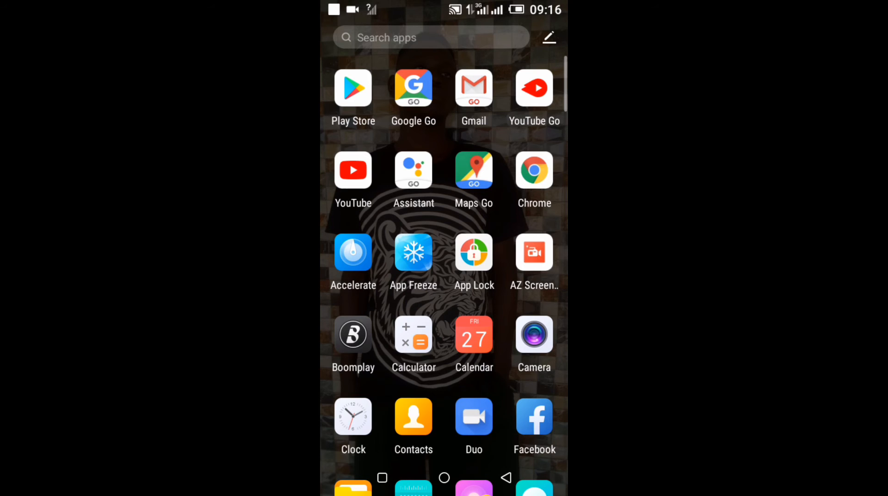
Scroll through the app drawer and launch the Settings app again
{"action": "scroll", "scroll_direction": "down", "scroll_amount": 3}
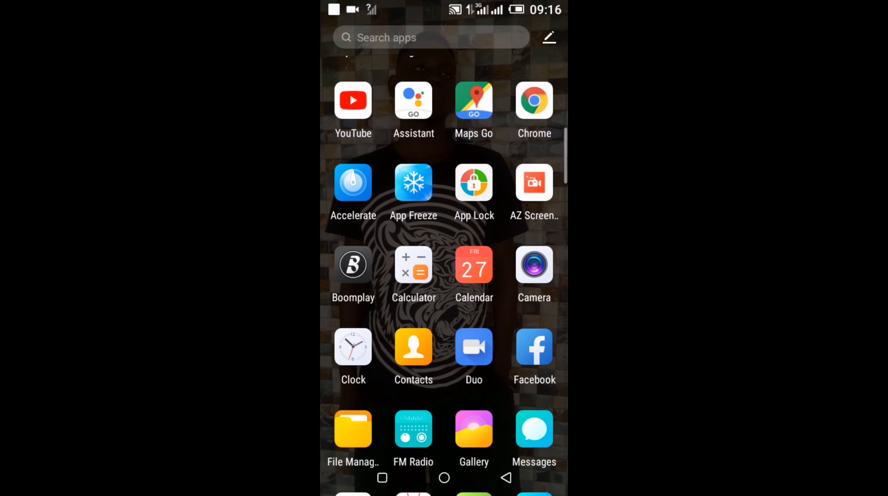
{"action": "left_click", "coordinate": [474, 182]}
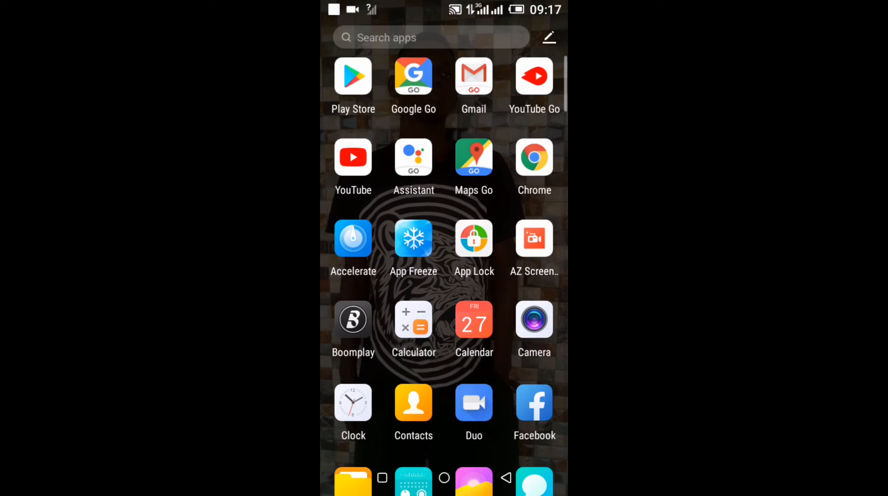
{"action": "left_click", "coordinate": [413, 237]}
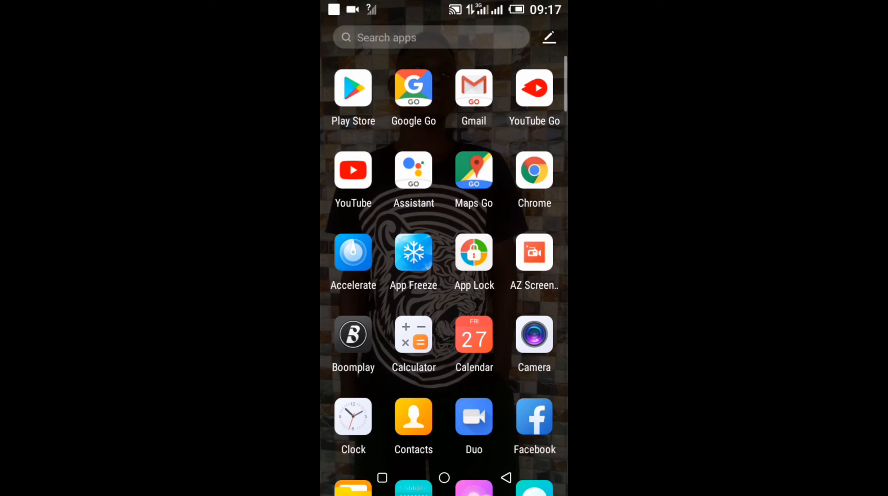
{"action": "scroll", "scroll_direction": "down", "scroll_amount": 3}
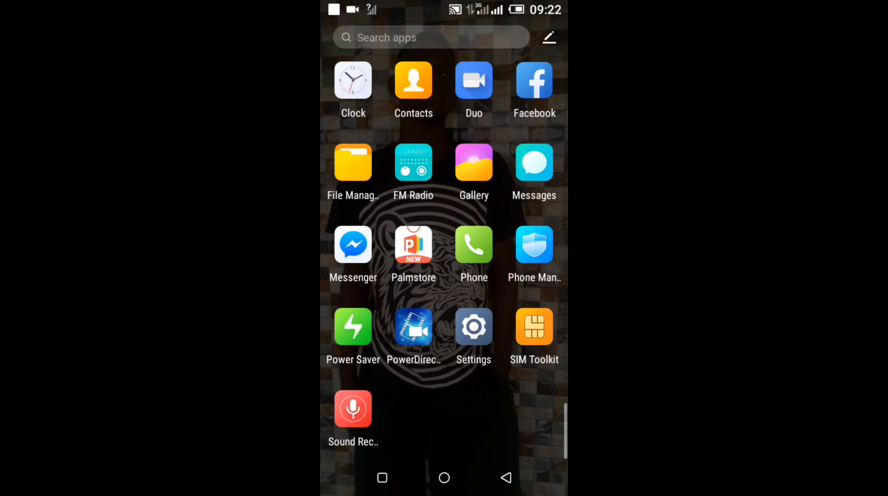
{"action": "scroll", "scroll_direction": "down", "scroll_amount": 3}
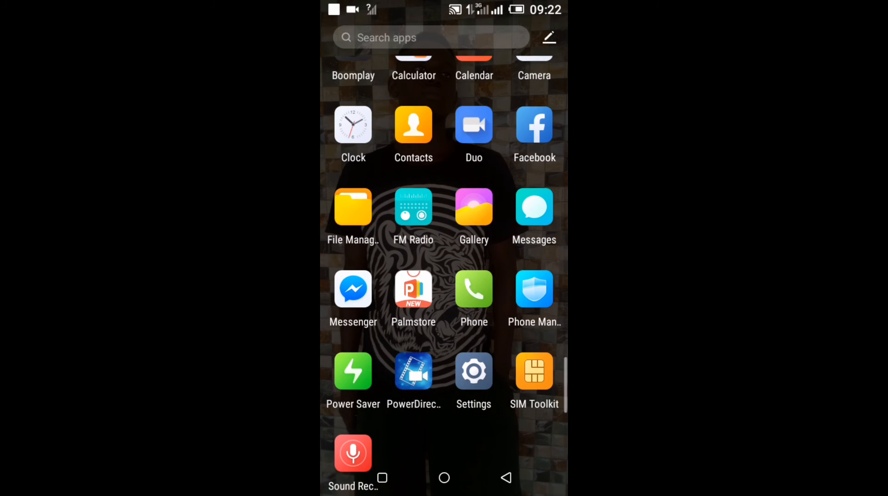
{"action": "left_click", "coordinate": [474, 371]}
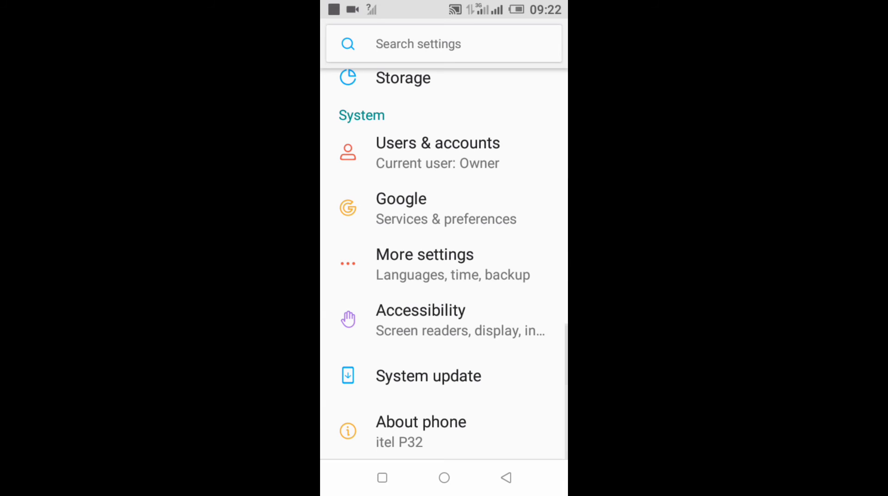
Re-enter Developer options via the More settings group
{"action": "scroll", "scroll_direction": "down", "scroll_amount": 3}
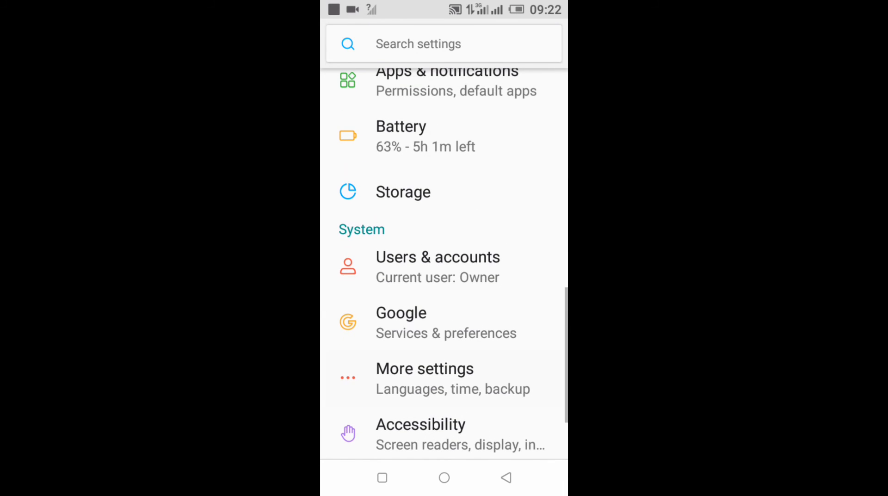
{"action": "left_click", "coordinate": [424, 368]}
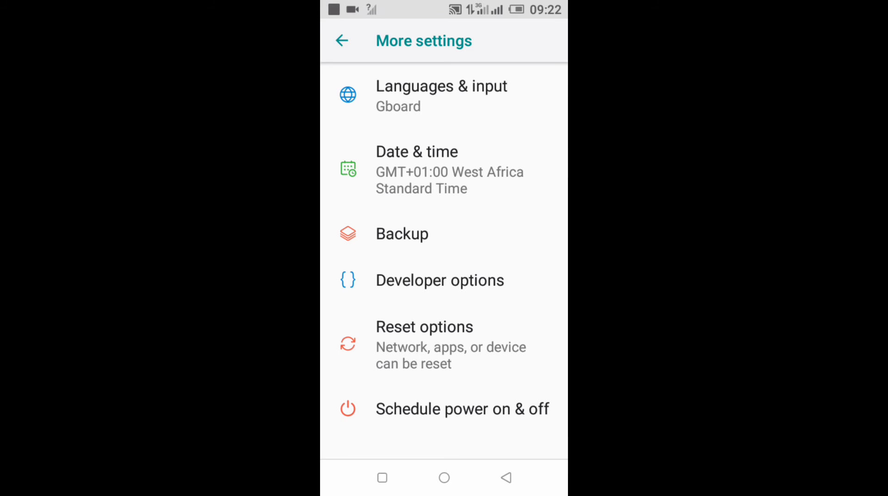
{"action": "left_click", "coordinate": [439, 279]}
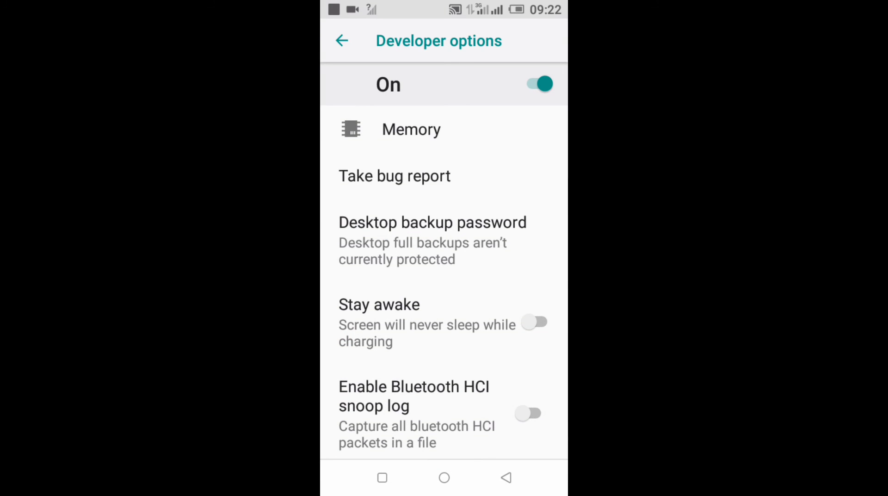
Scroll Developer options down to the Drawing section's animation scale entries, all at 1x
{"action": "scroll", "scroll_direction": "down", "scroll_amount": 3}
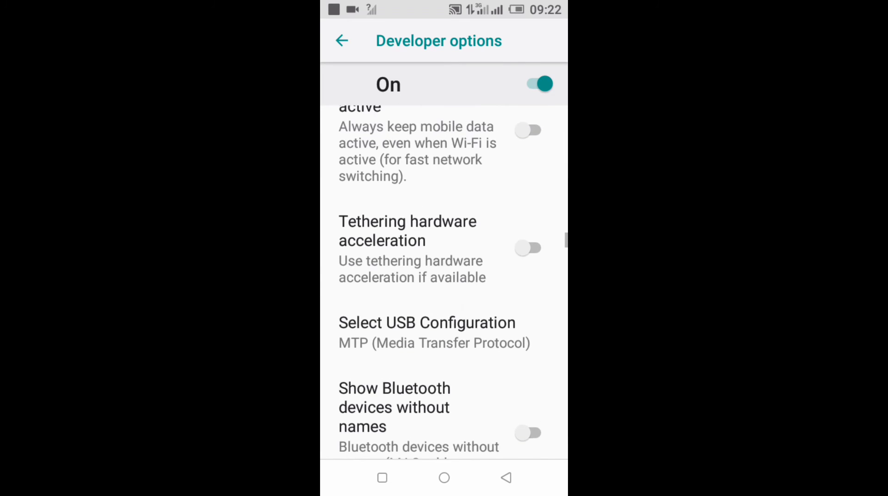
{"action": "scroll", "scroll_direction": "up", "scroll_amount": 3}
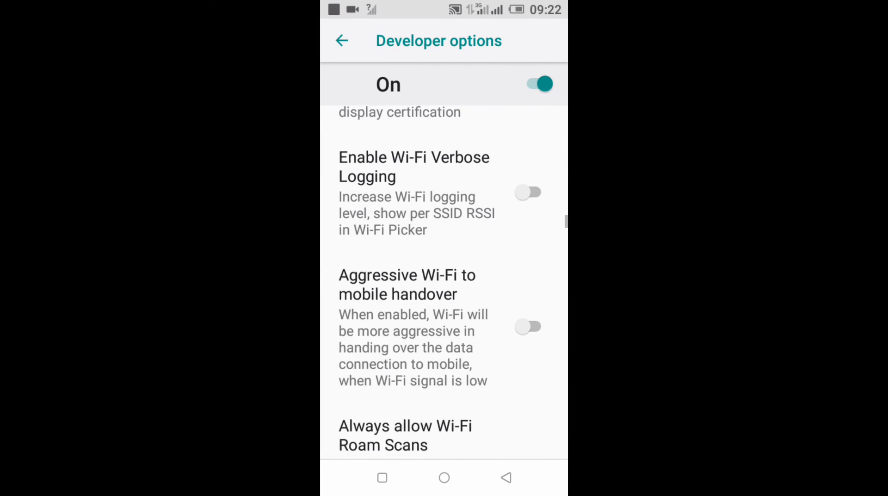
{"action": "scroll", "scroll_direction": "down", "scroll_amount": 3}
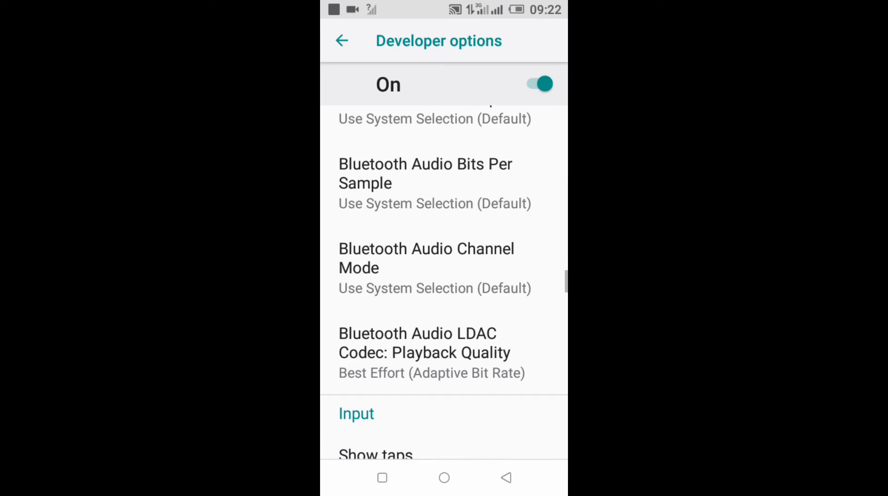
{"action": "scroll", "scroll_direction": "down", "scroll_amount": 3}
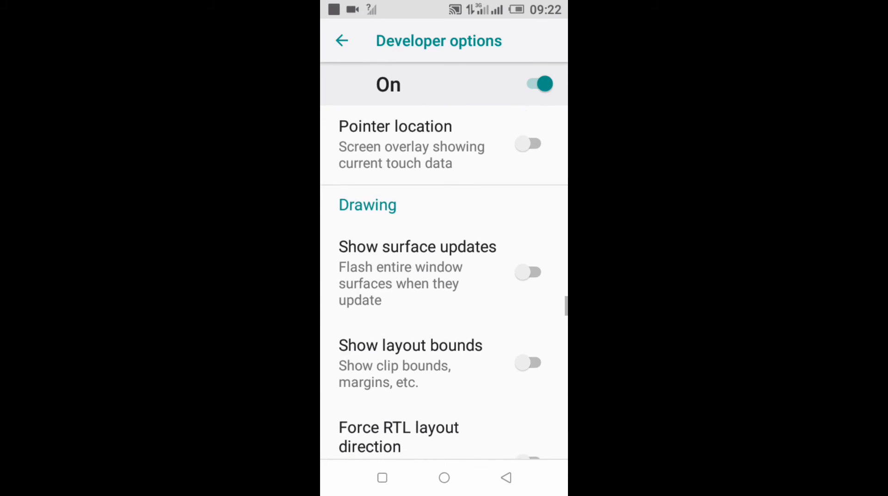
{"action": "scroll", "scroll_direction": "down", "scroll_amount": 3}
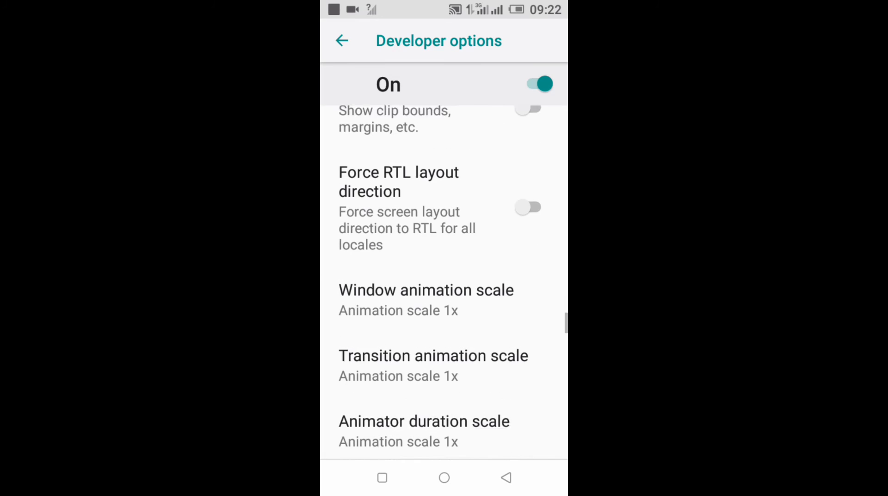
{"action": "scroll", "scroll_direction": "up", "scroll_amount": 3}
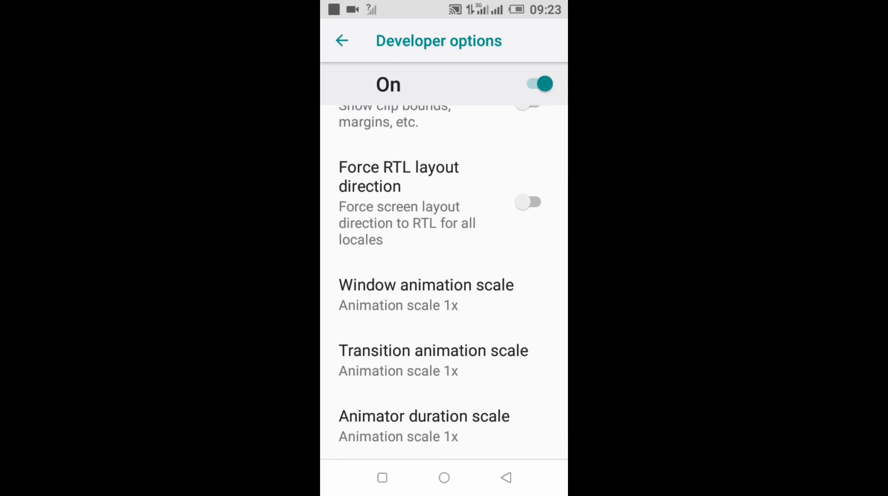
Set Window animation scale to .5x
{"action": "left_click", "coordinate": [426, 284]}
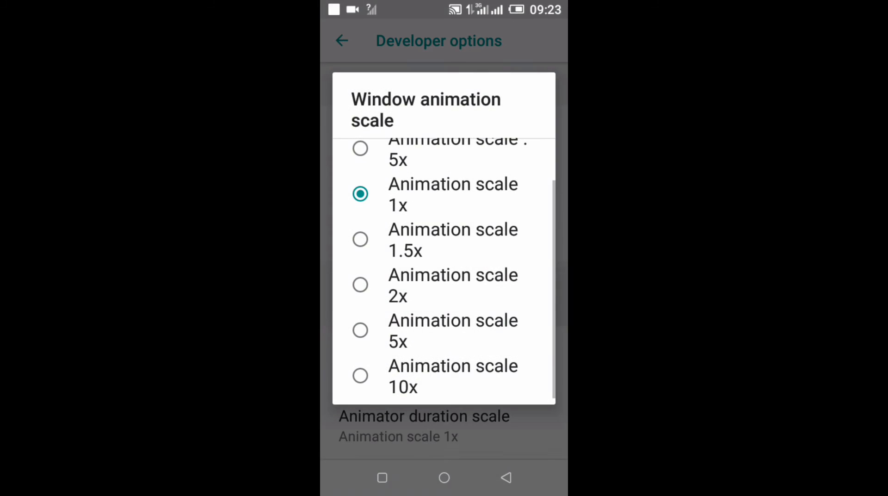
{"action": "scroll", "scroll_direction": "down", "scroll_amount": 3}
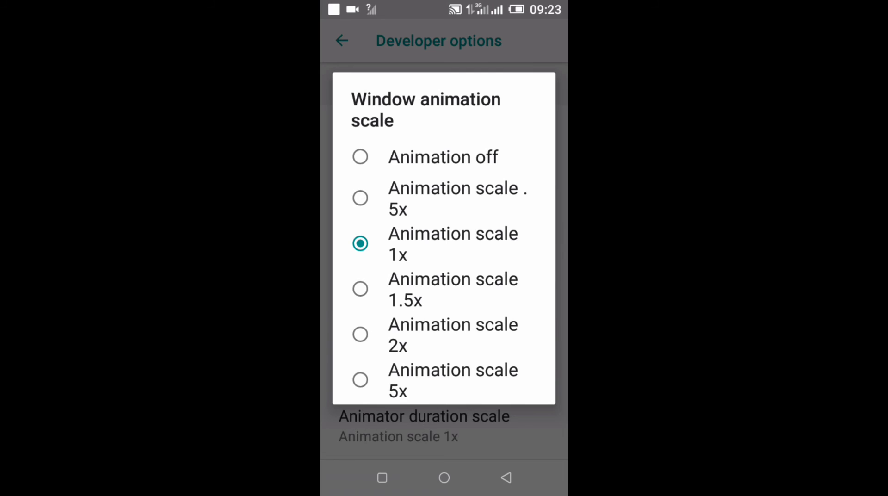
{"action": "left_click", "coordinate": [360, 198]}
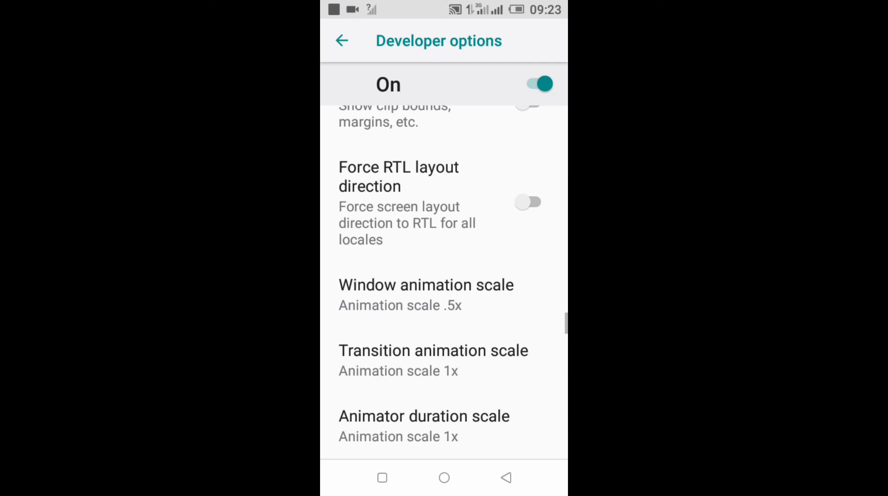
{"action": "scroll", "scroll_direction": "up", "scroll_amount": 3}
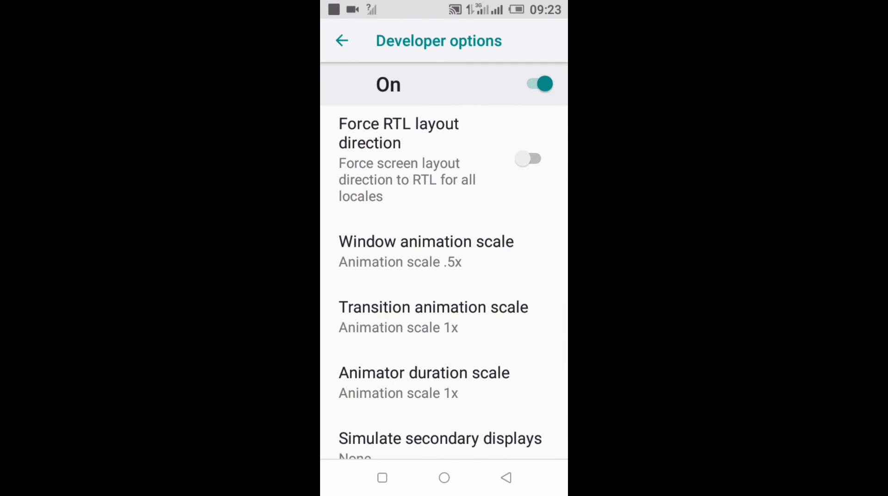
{"action": "left_click", "coordinate": [433, 307]}
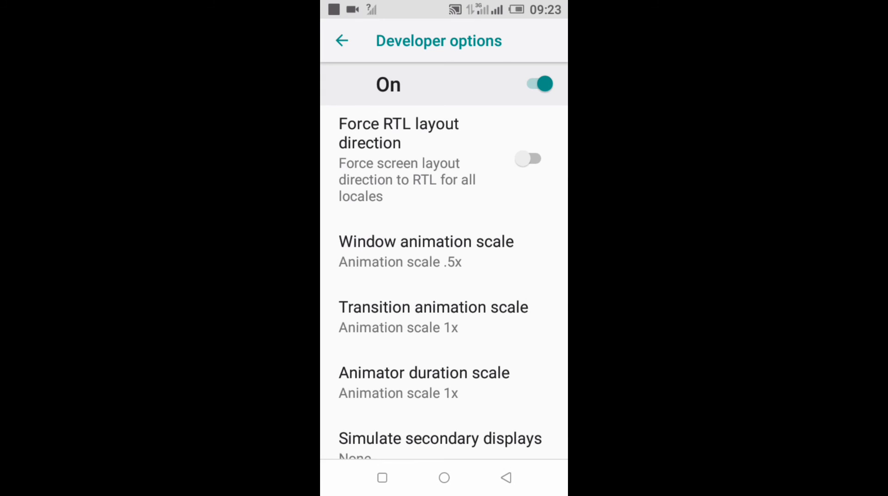
Set Transition animation scale and Animator duration scale to .5x as well
{"action": "left_click", "coordinate": [433, 306]}
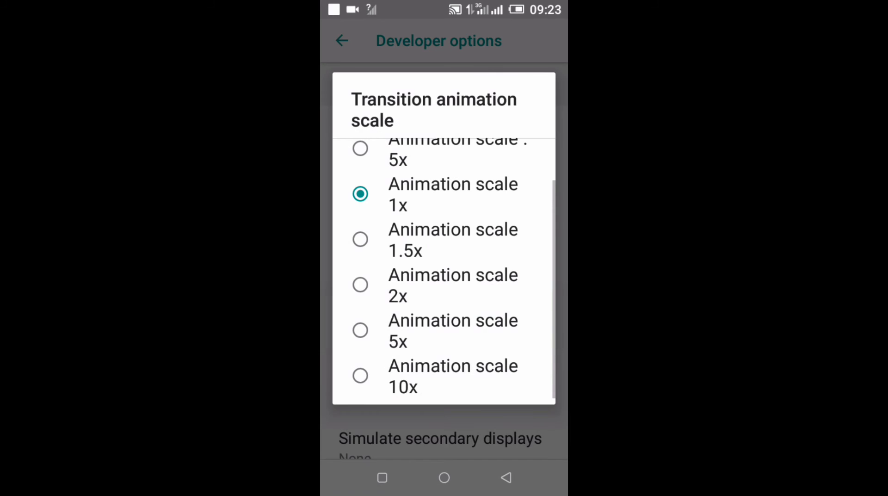
{"action": "left_click", "coordinate": [361, 149]}
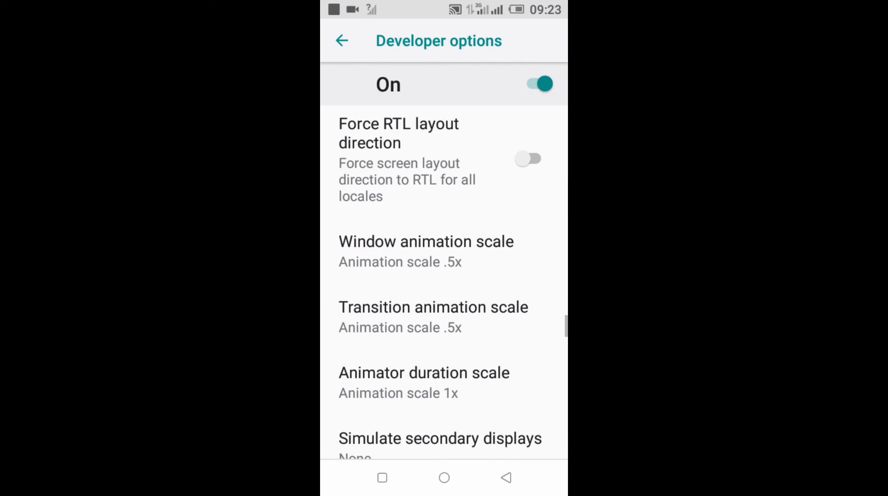
{"action": "scroll", "scroll_direction": "down", "scroll_amount": 3}
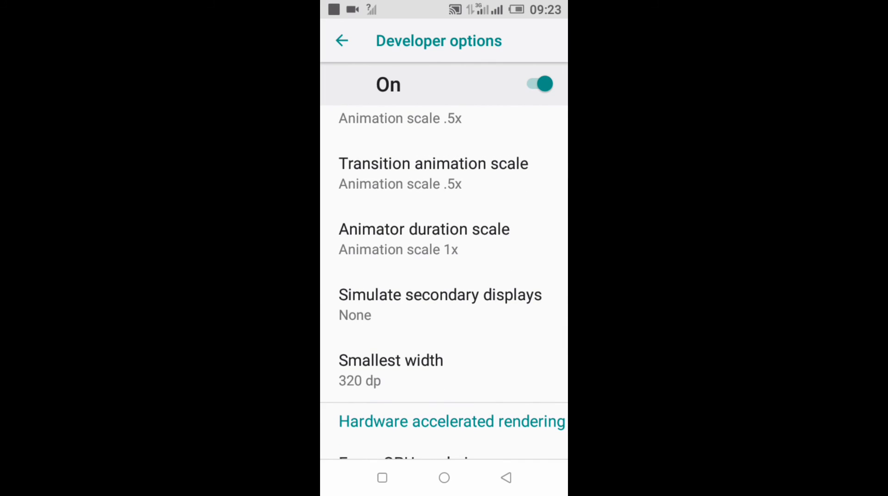
{"action": "left_click", "coordinate": [424, 229]}
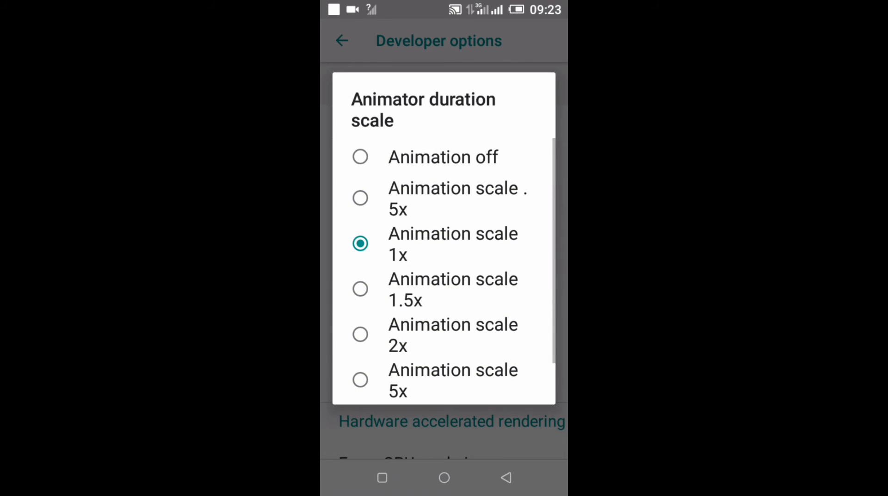
{"action": "left_click", "coordinate": [360, 198]}
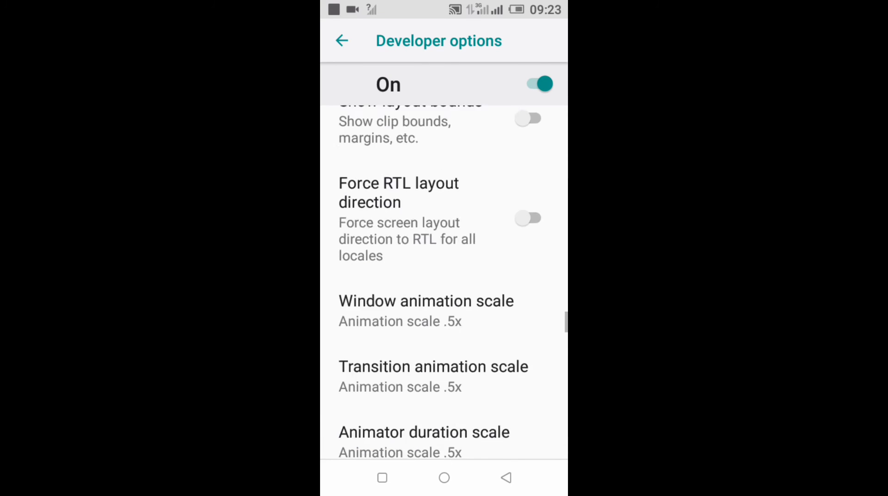
{"action": "scroll", "scroll_direction": "up", "scroll_amount": 3}
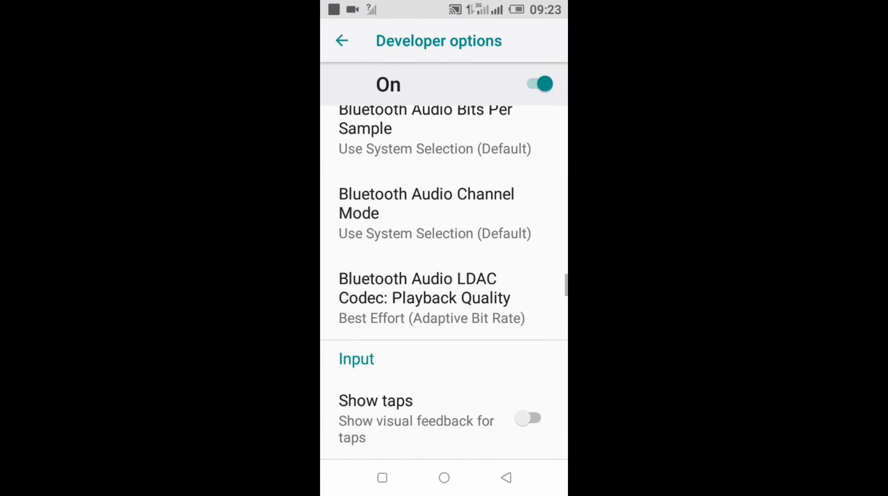
{"action": "scroll", "scroll_direction": "down", "scroll_amount": 3}
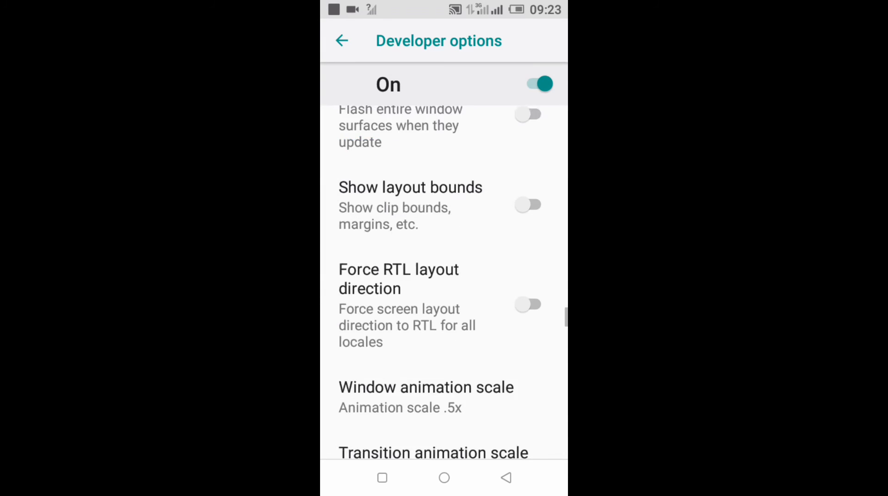
{"action": "scroll", "scroll_direction": "down", "scroll_amount": 3}
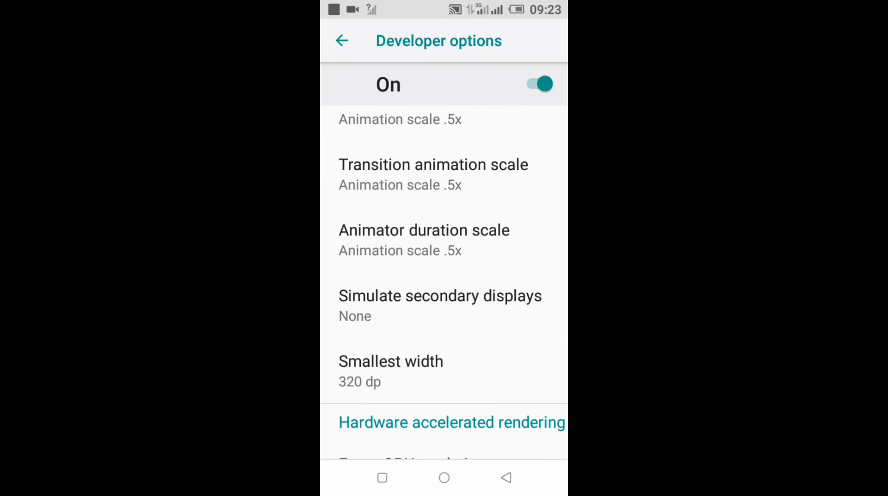